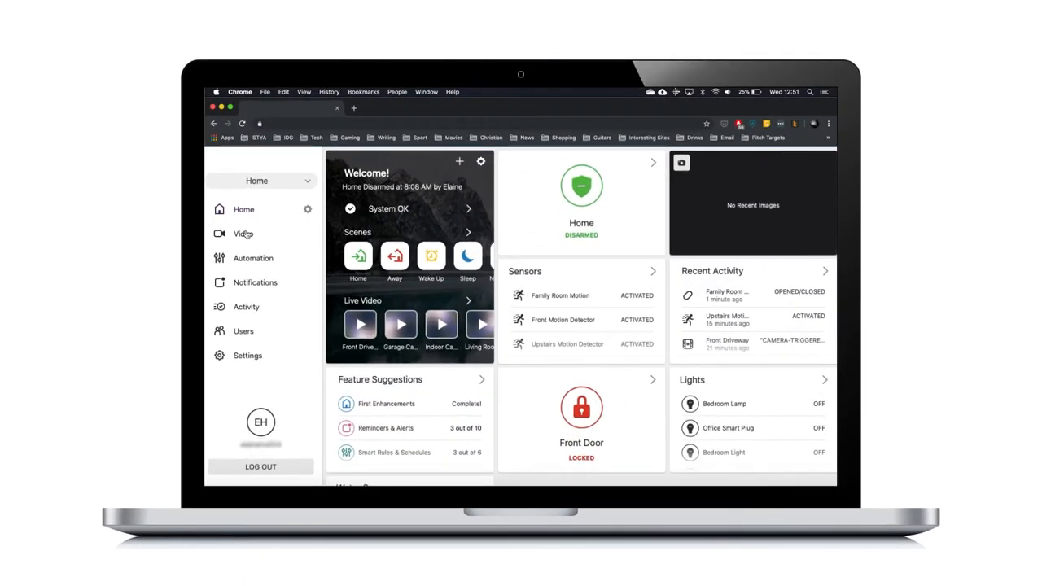
Go to the Video section so the home's live camera feeds load
left_click(243, 235)
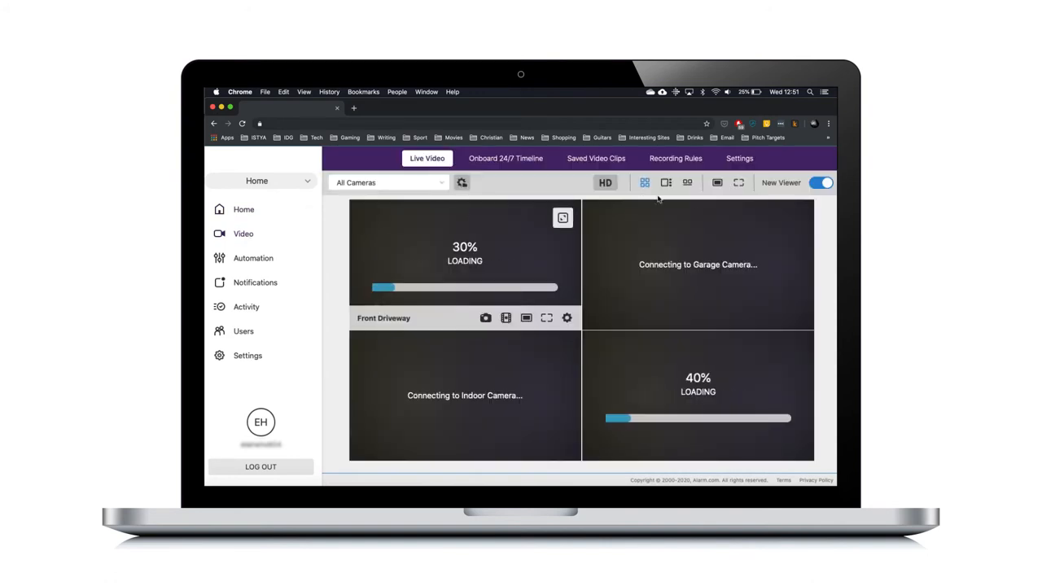
Reach the Front Driveway camera's Wireless Network settings and scan for nearby networks
left_click(739, 158)
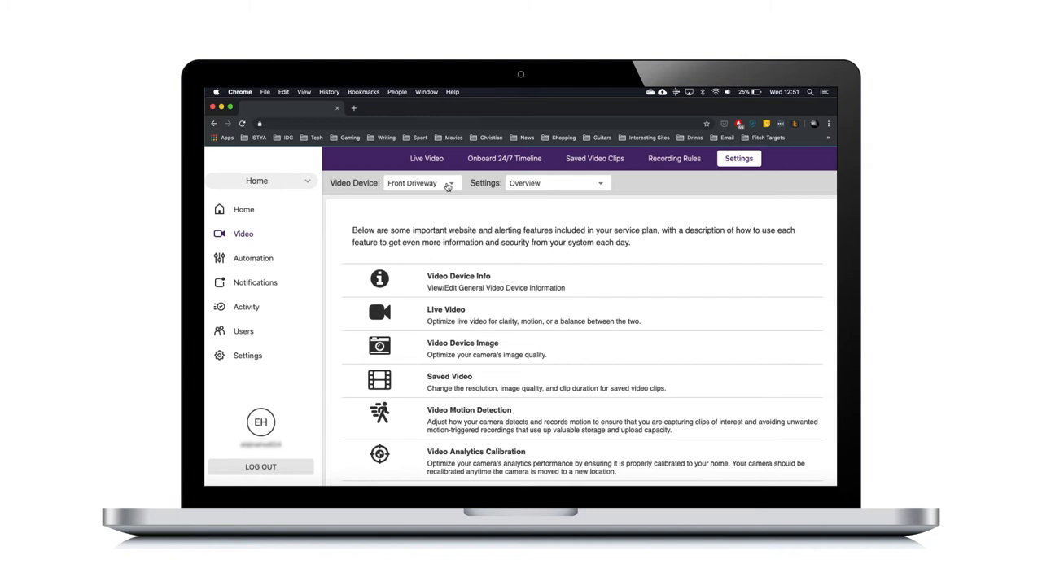
scroll("down", 3)
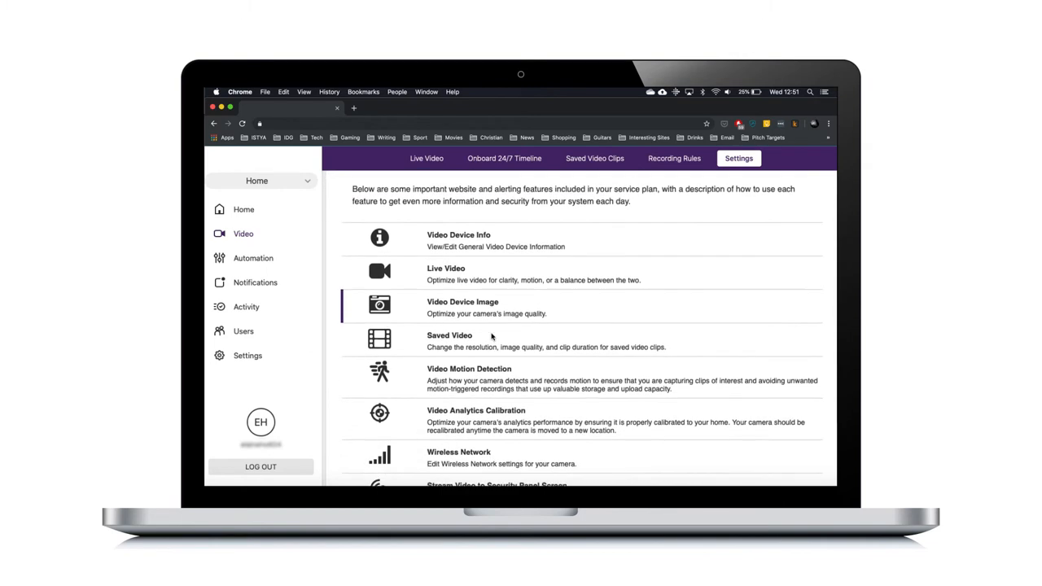
left_click(459, 458)
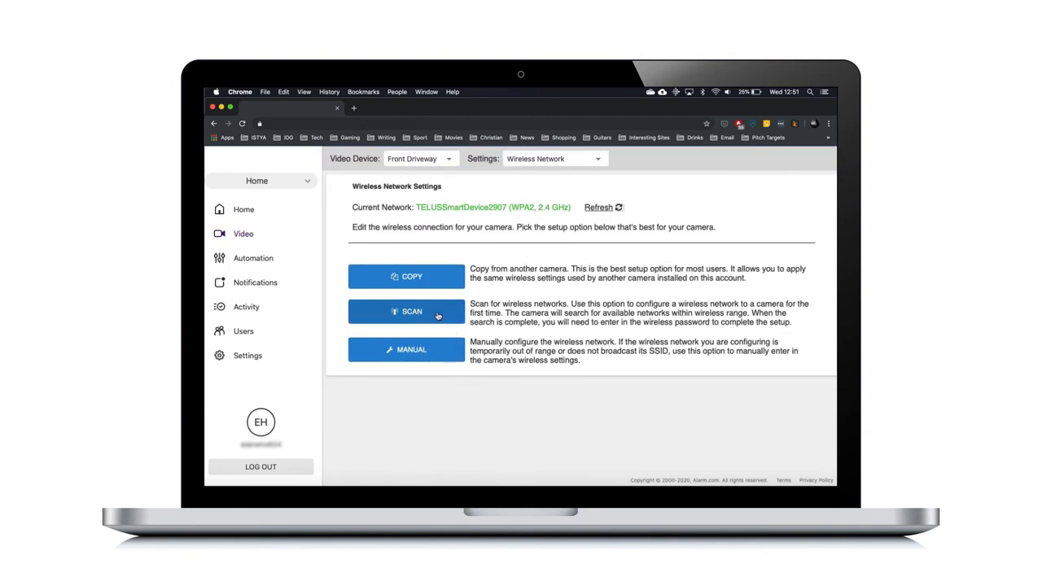
left_click(407, 311)
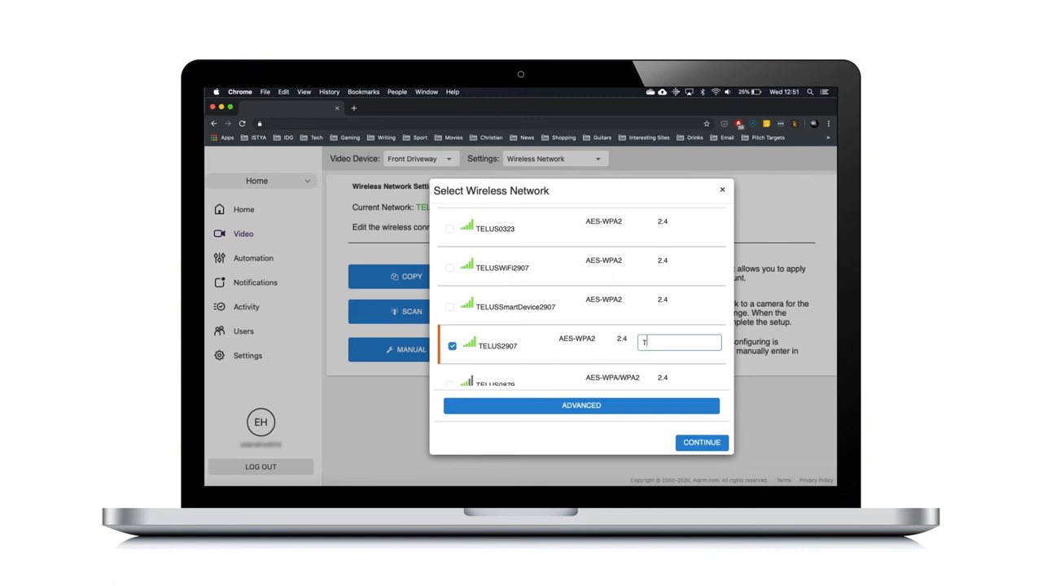
Choose the TELUS2907 network, enter its Wi-Fi password, and continue to connect
type("ELUS")
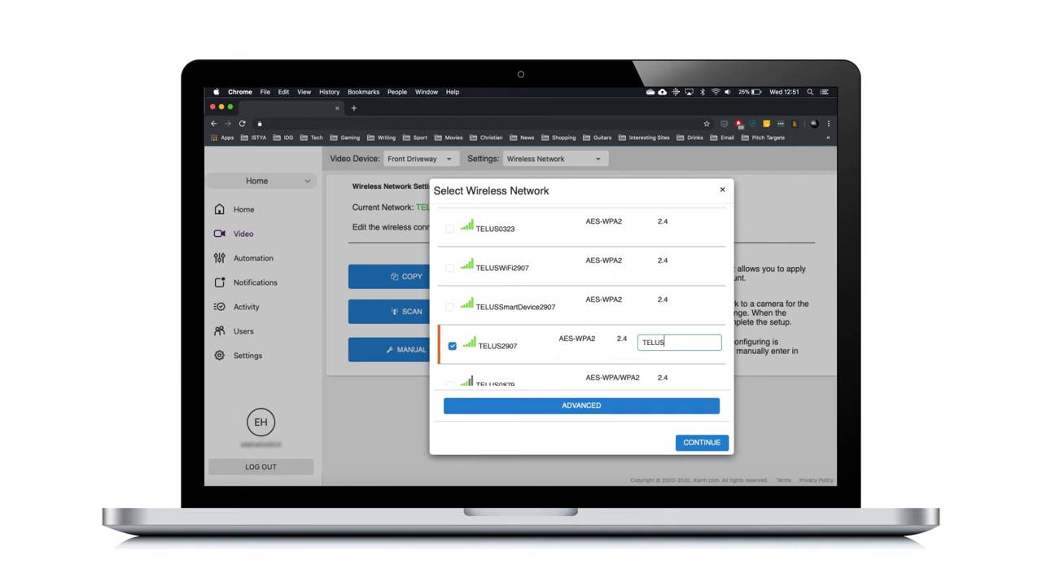
type("WiFi")
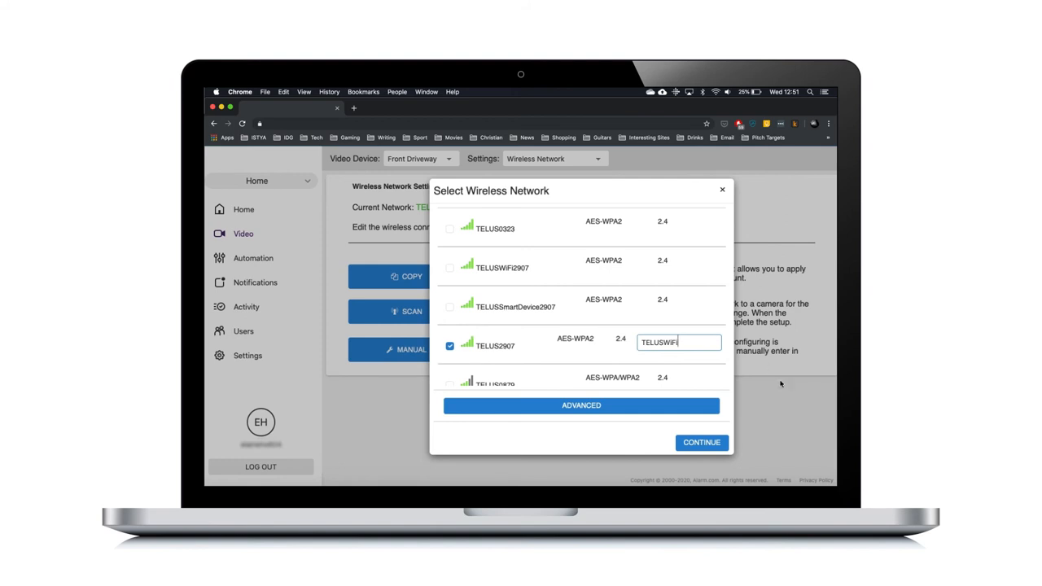
left_click(701, 443)
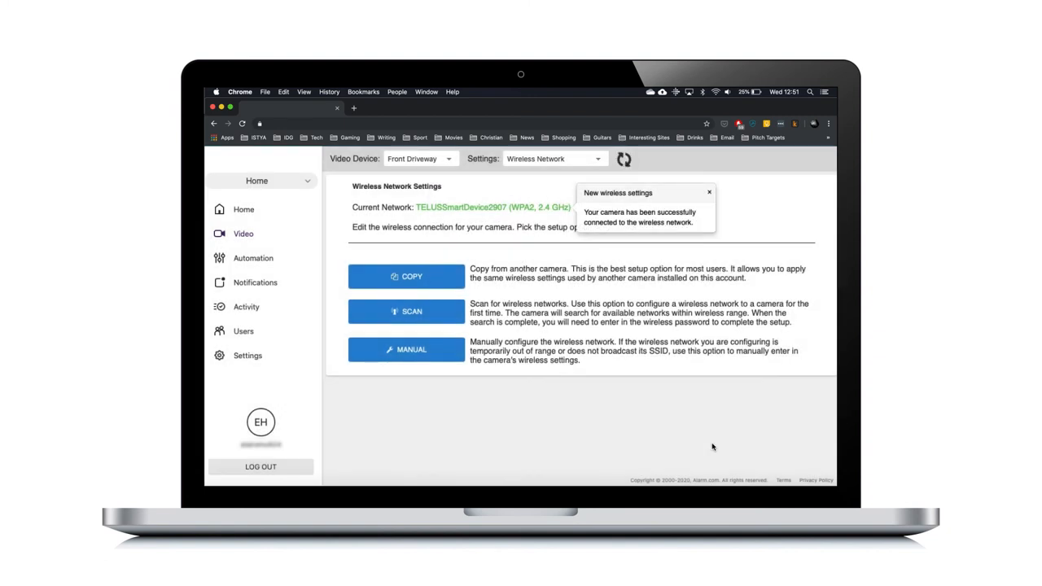
Refresh Current Network so it reads TELUS2907 after the success notice
left_click(624, 160)
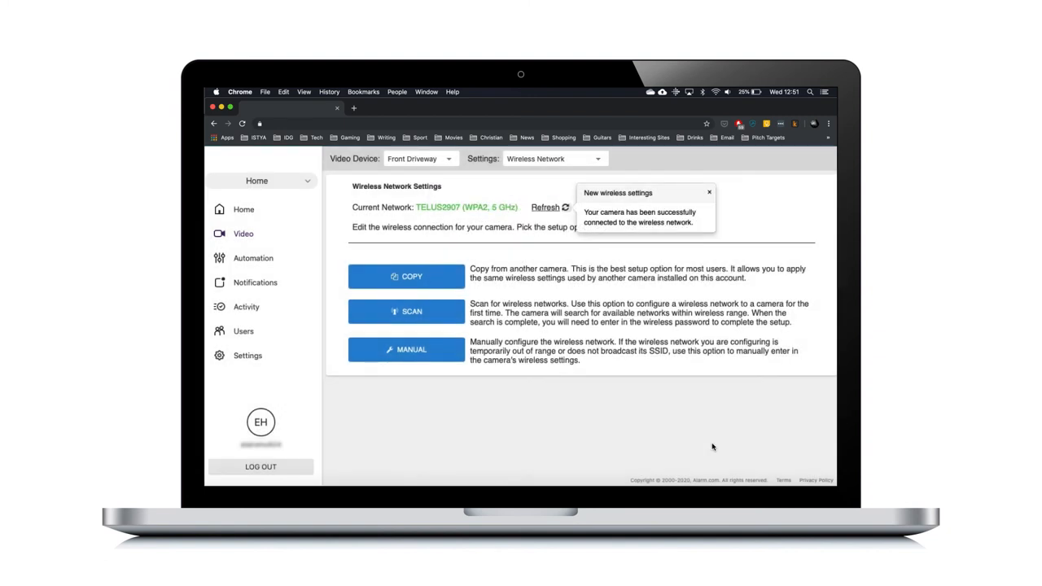